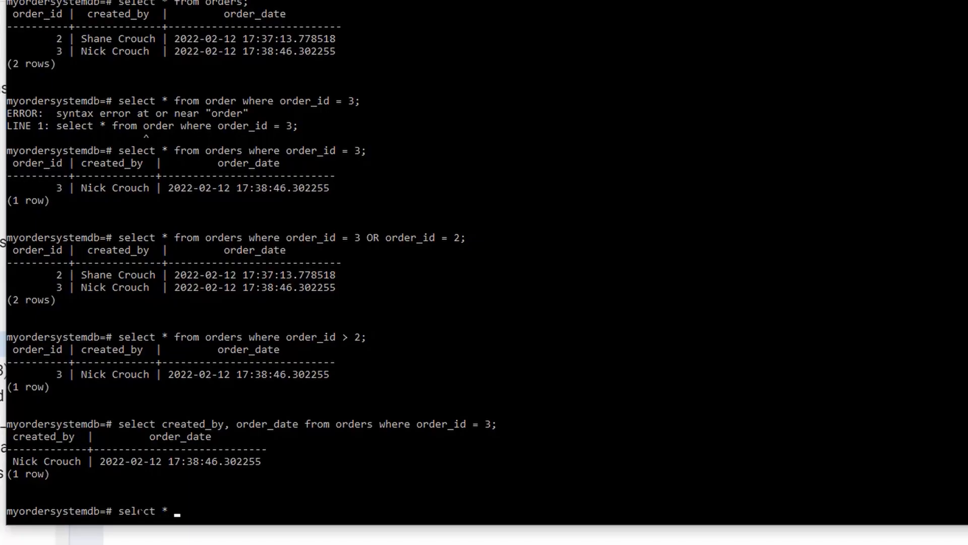
{"action": "type", "text": "from or"}
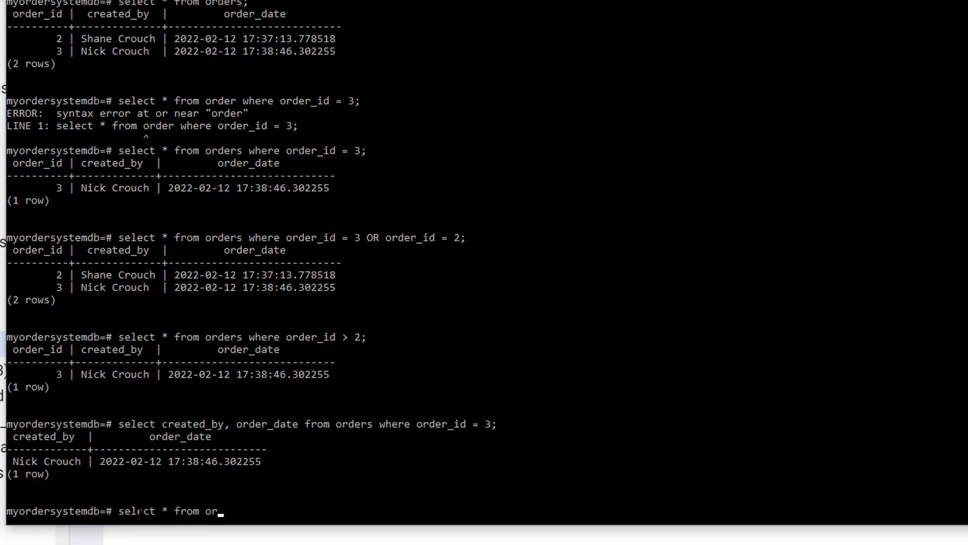
{"action": "type", "text": "ders where"}
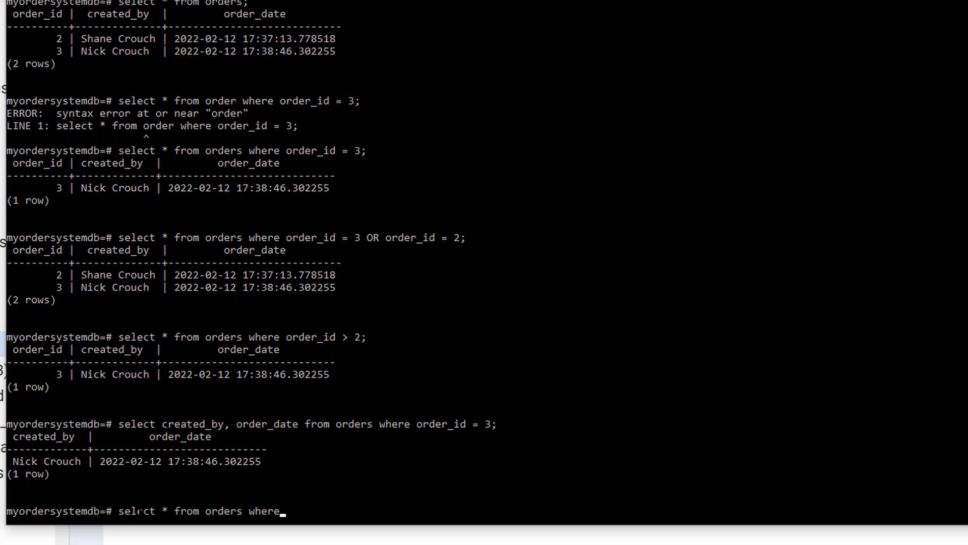
{"action": "type", "text": "crea"}
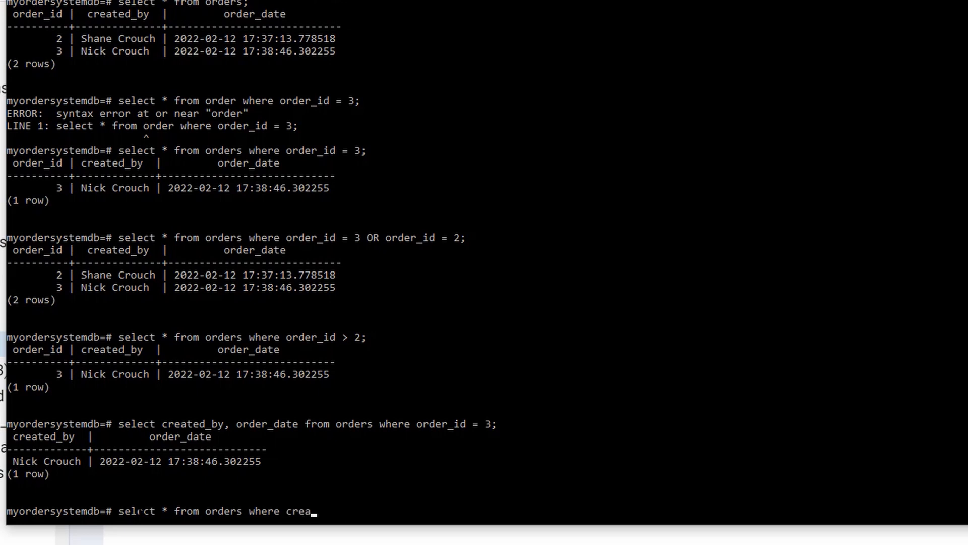
{"action": "type", "text": "ted"}
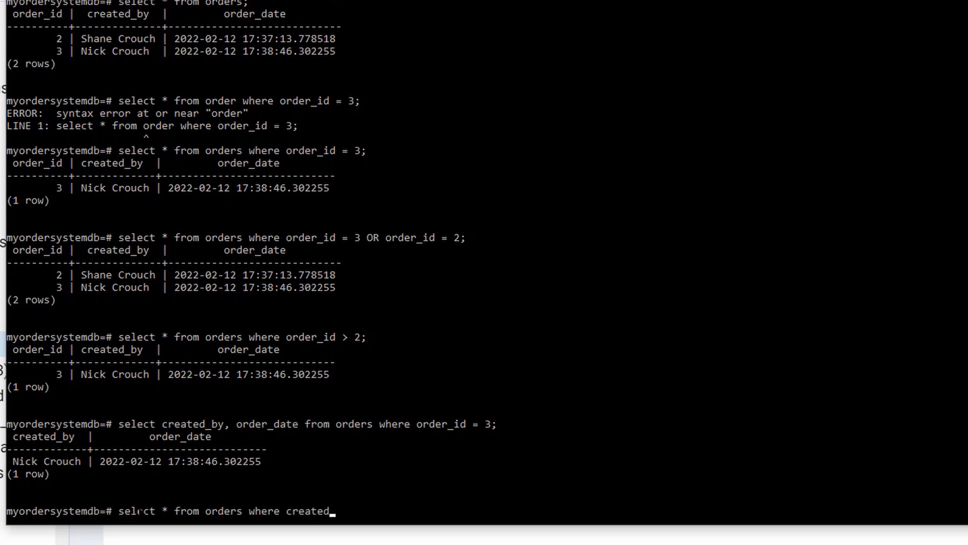
{"action": "type", "text": "_by ="}
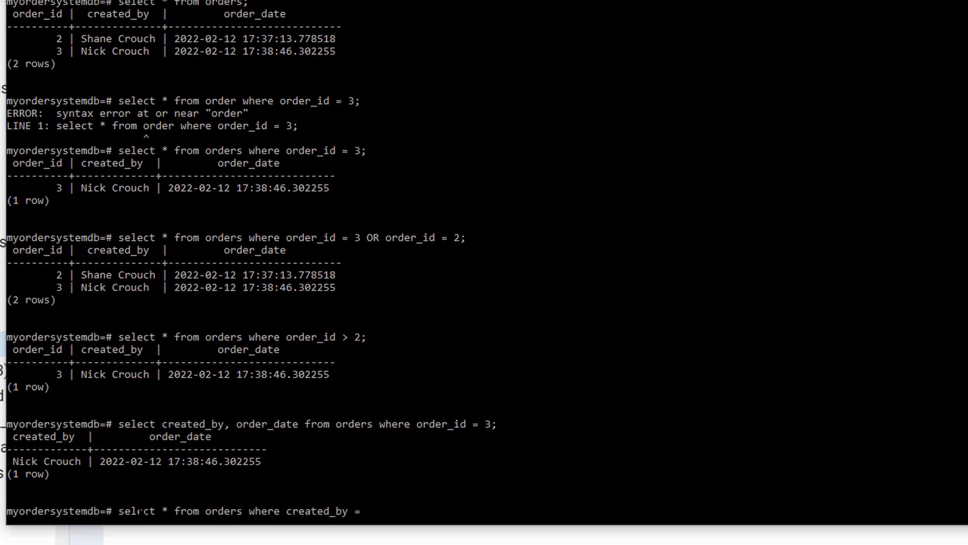
{"action": "type", "text": "'"}
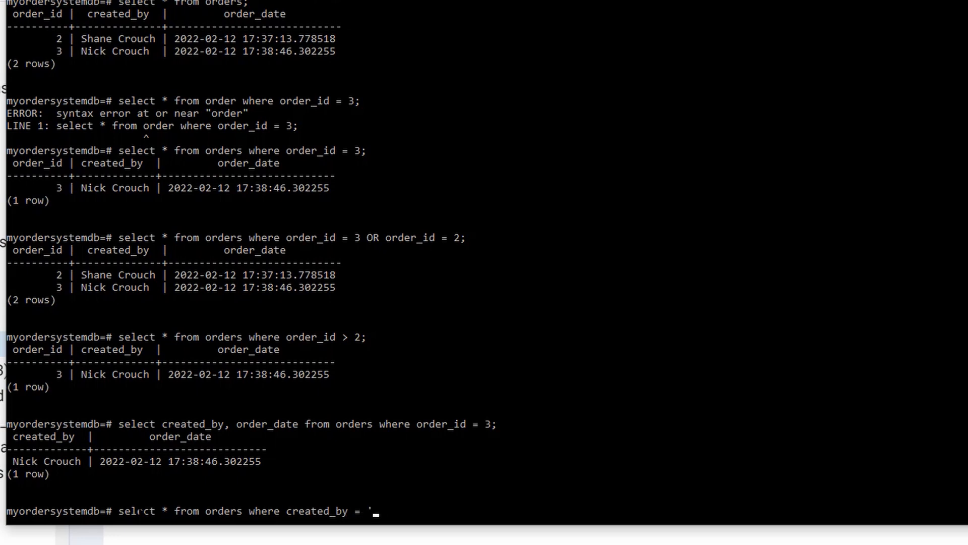
{"action": "type", "text": "Nick Crouch"}
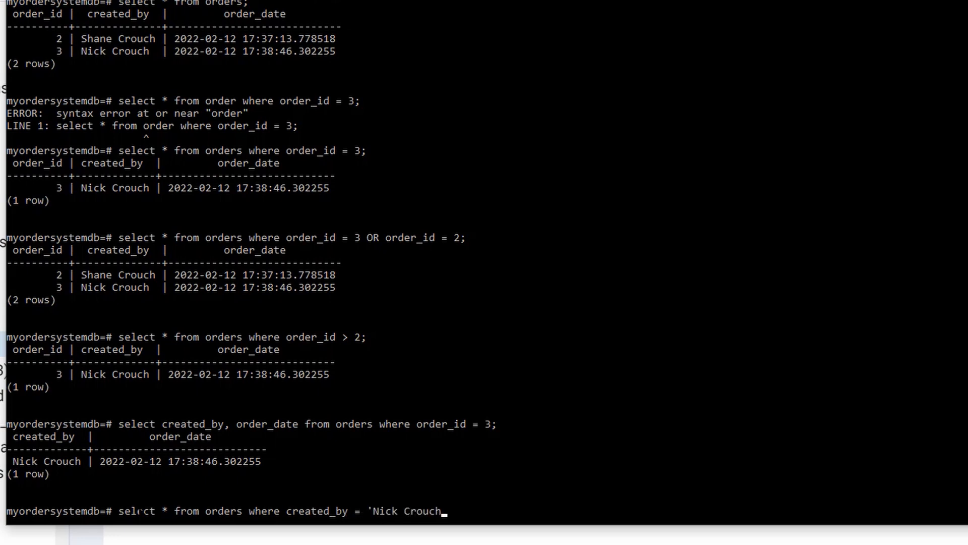
{"action": "type", "text": "'"}
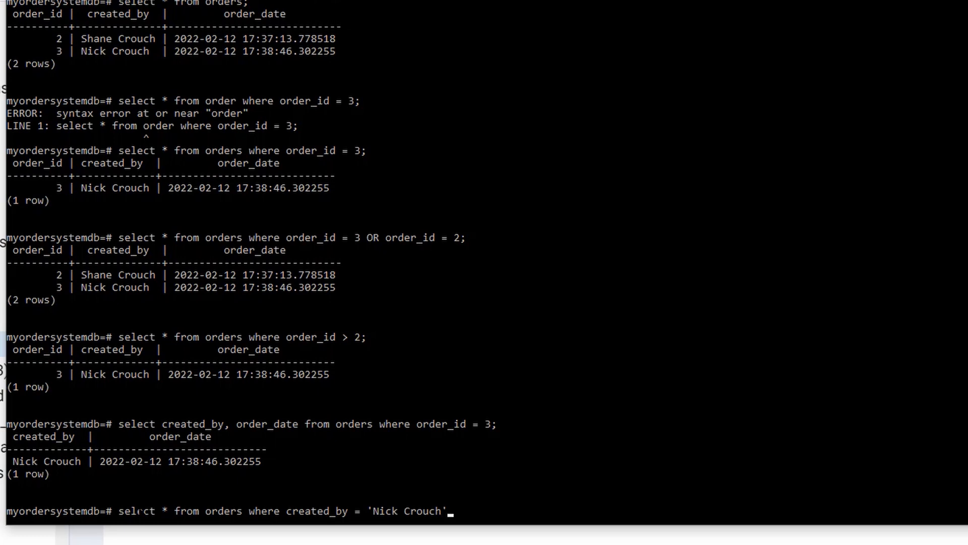